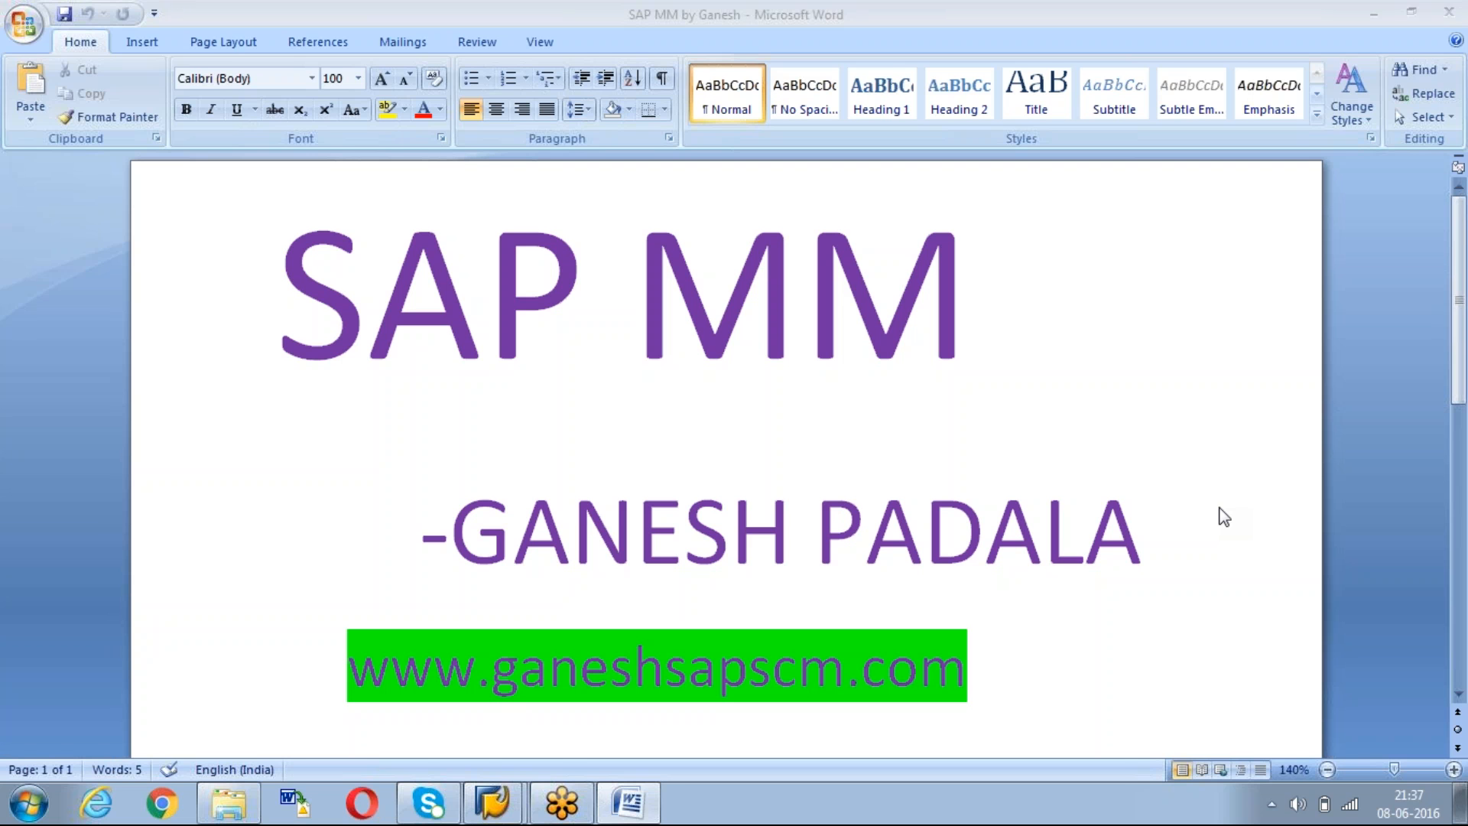
mouse_move(1220, 516)
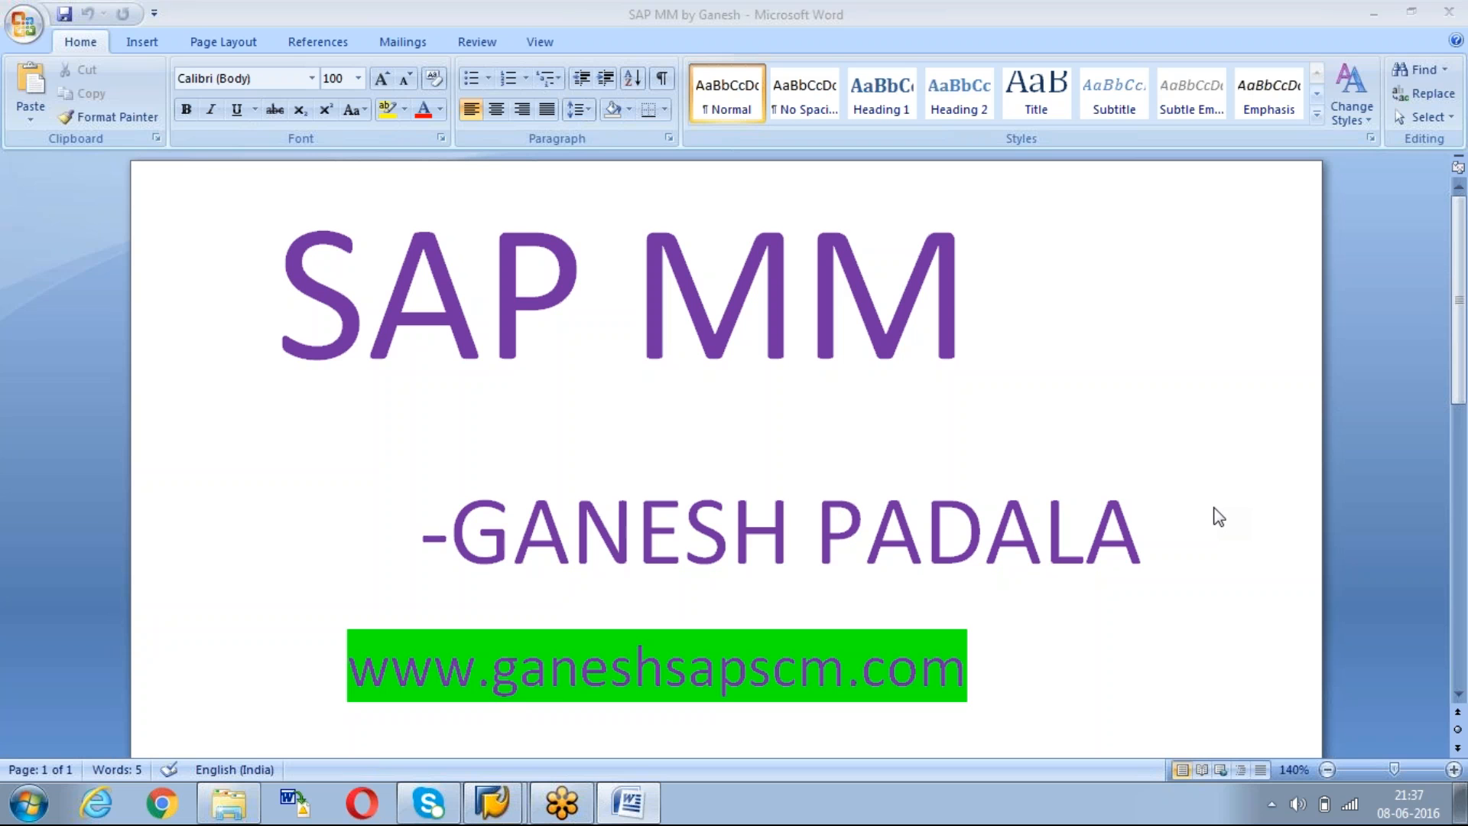
mouse_move(566, 710)
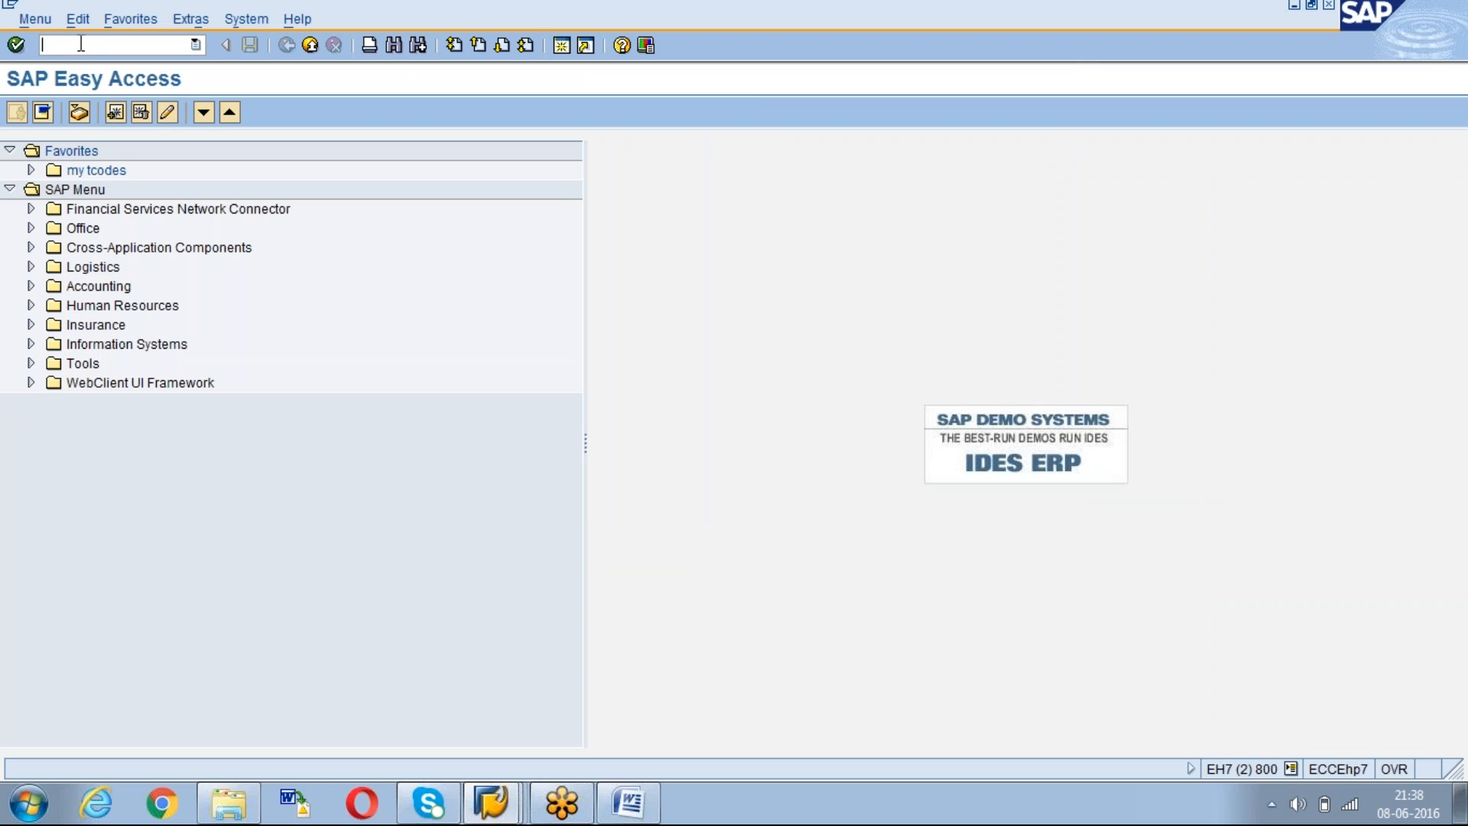
Start transaction ME21N to create a new standard purchase order.
text(ME21N)
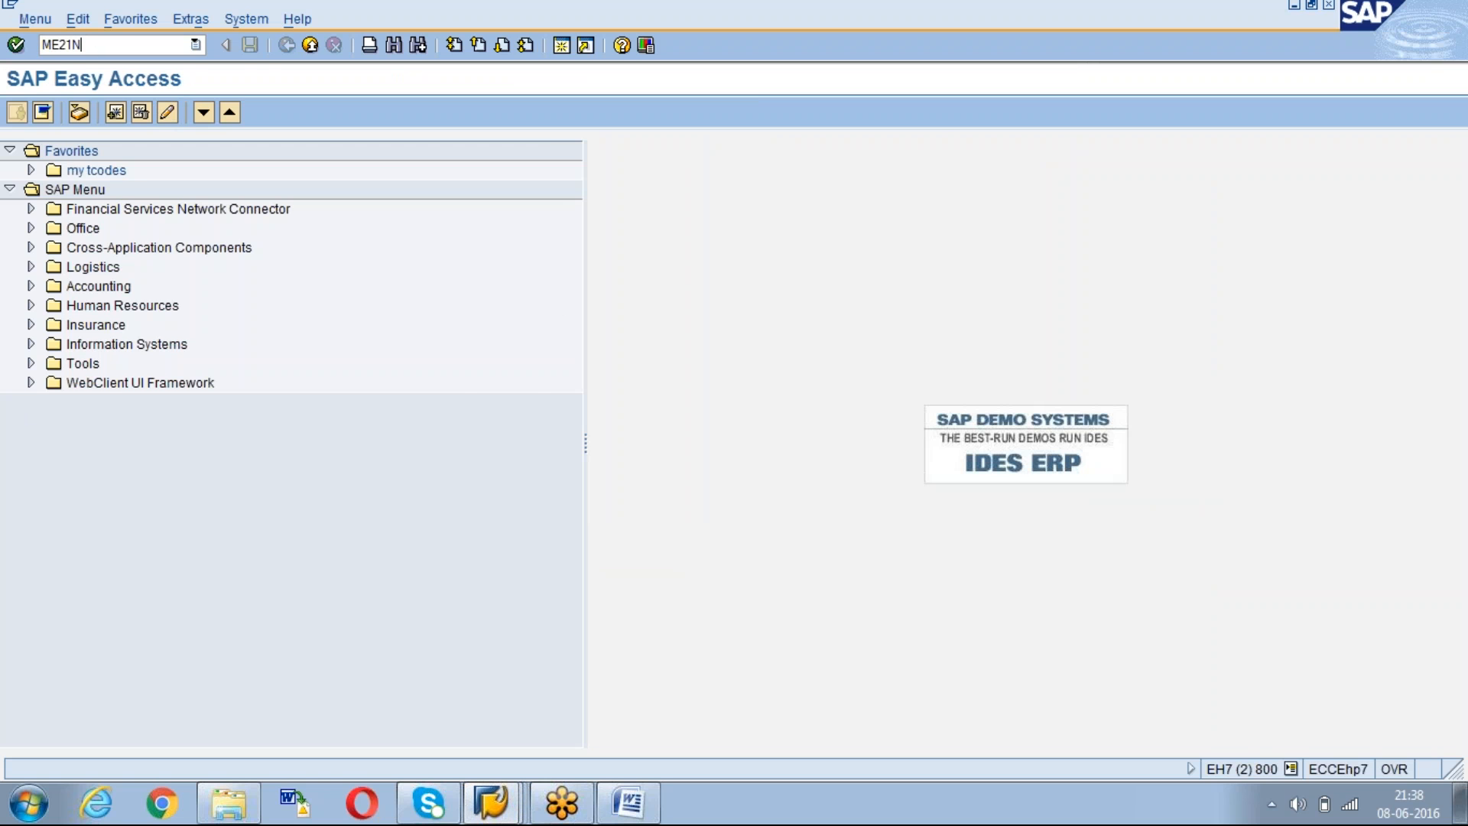
key(Enter)
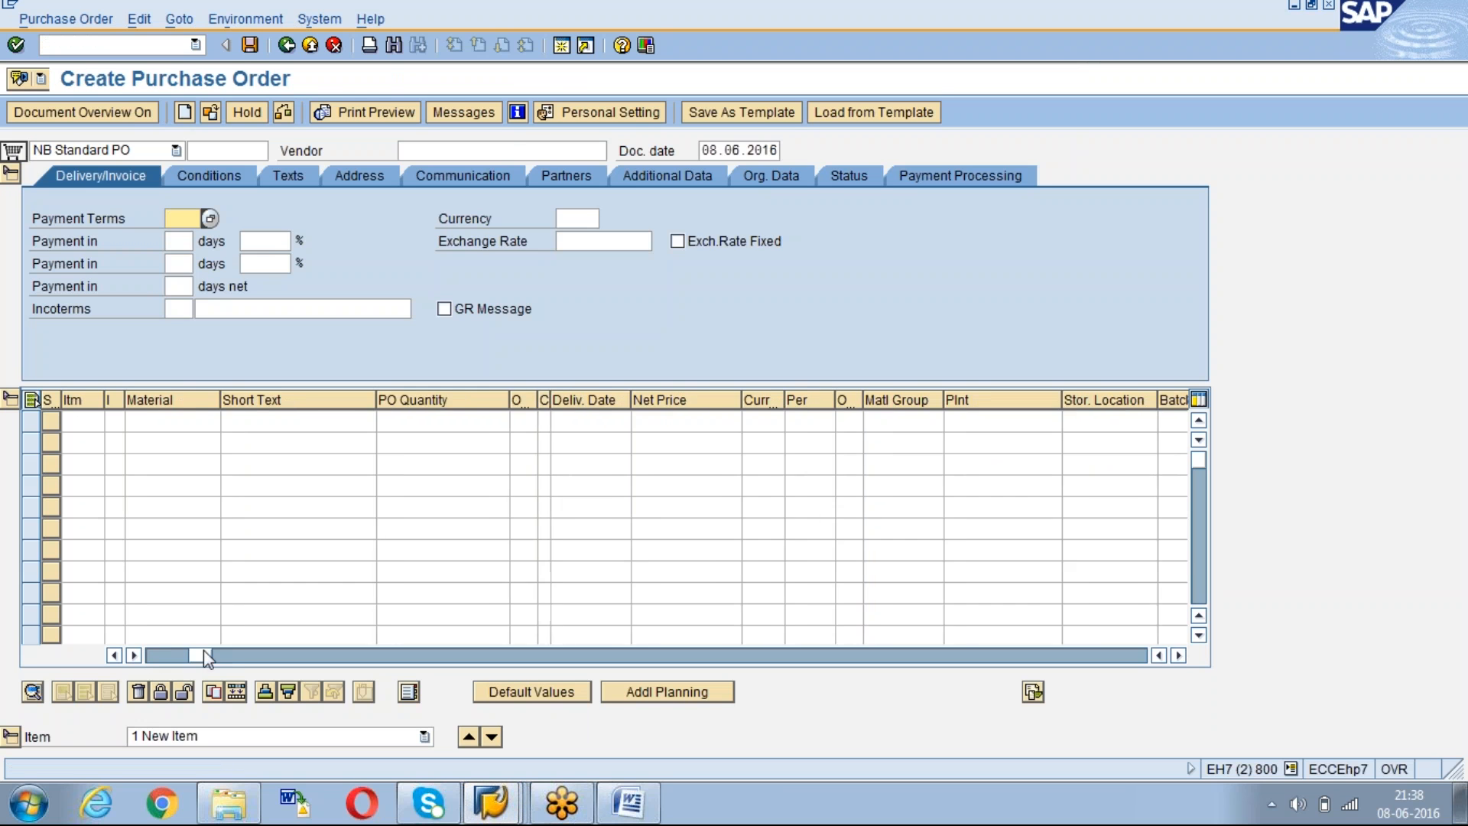
Collapse the header, enlarge the item overview and reveal the reference purchasing document columns.
click(12, 404)
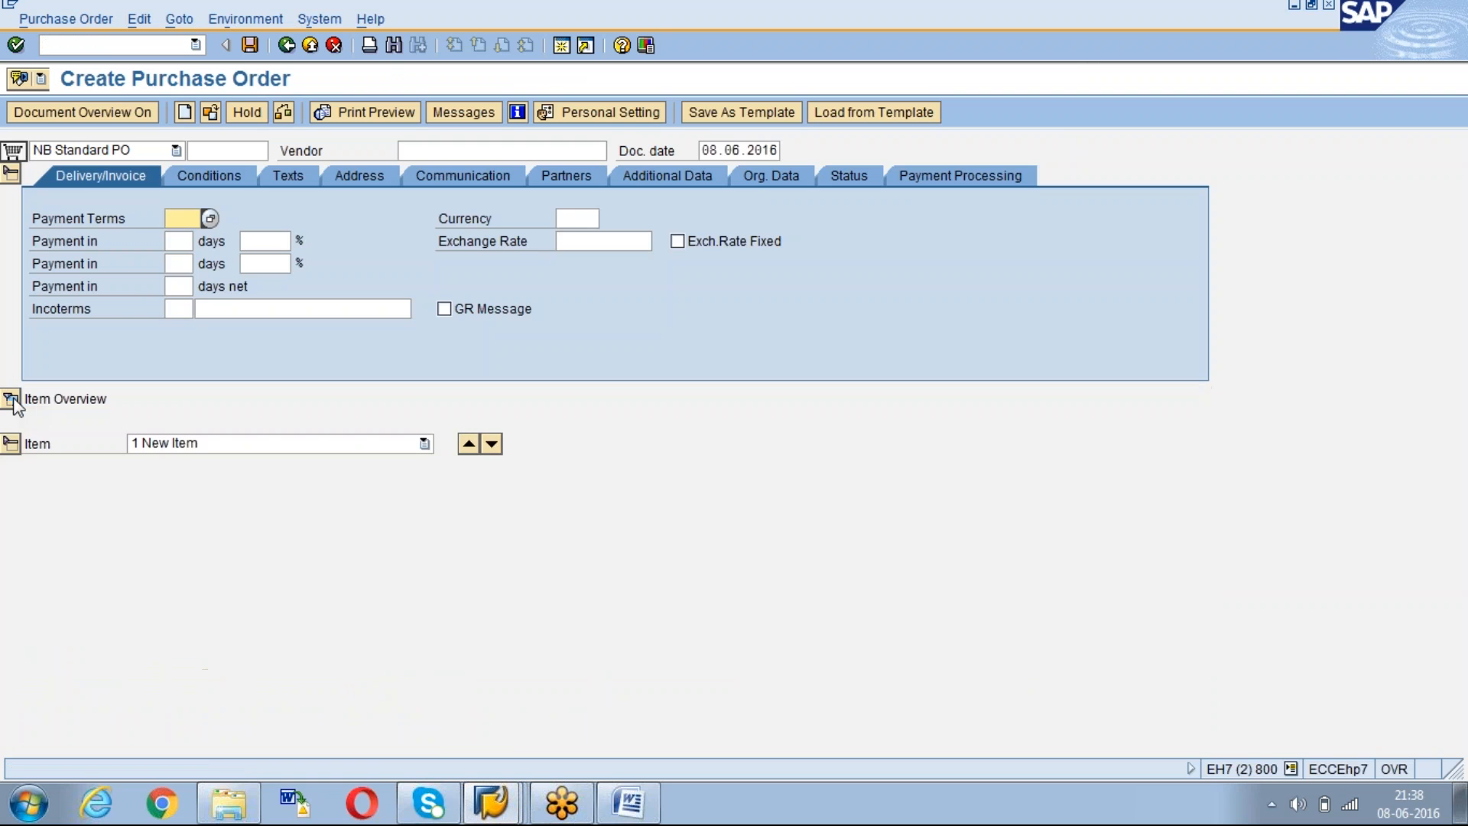
click(11, 172)
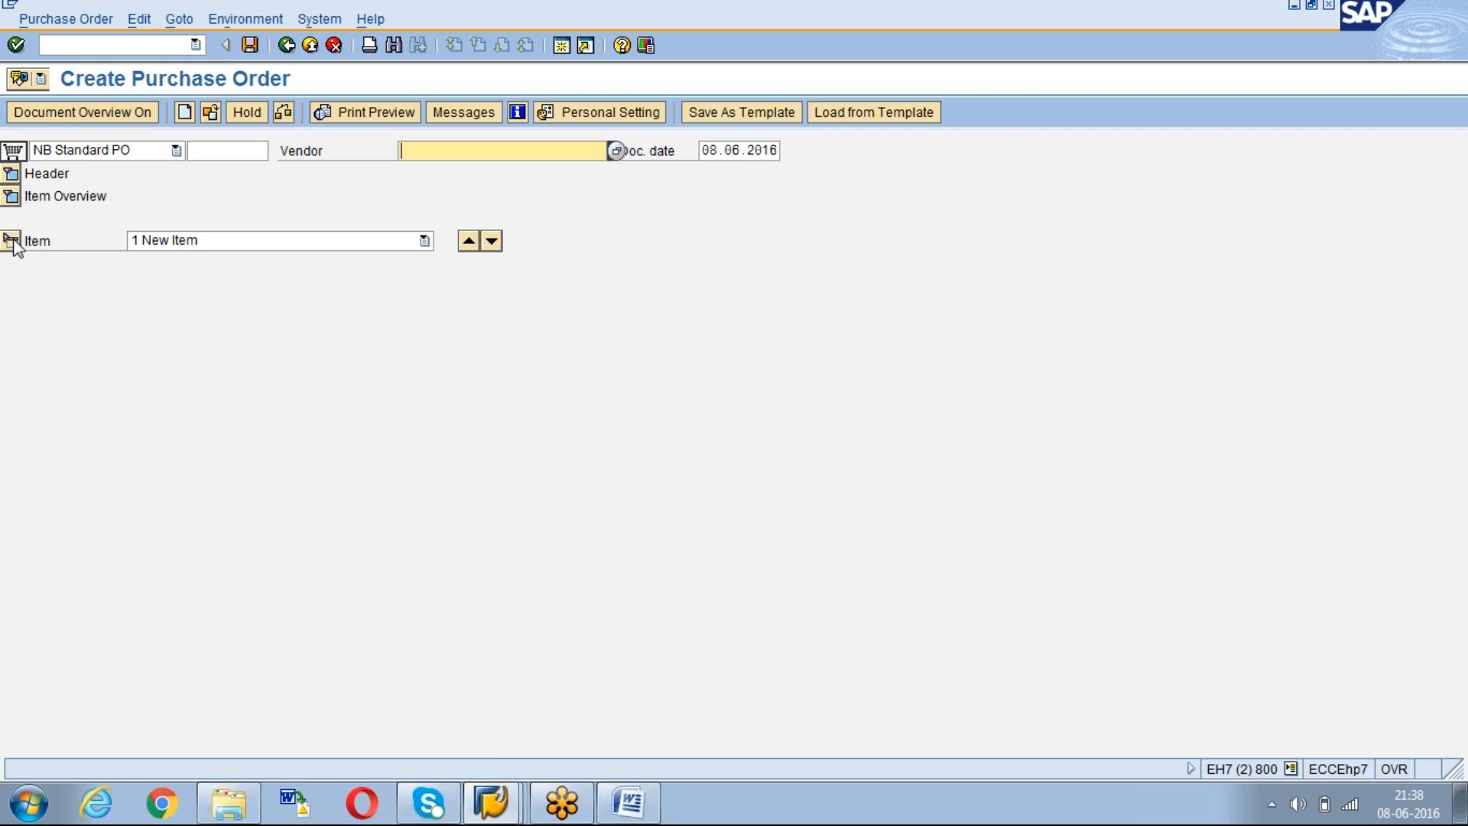
click(10, 196)
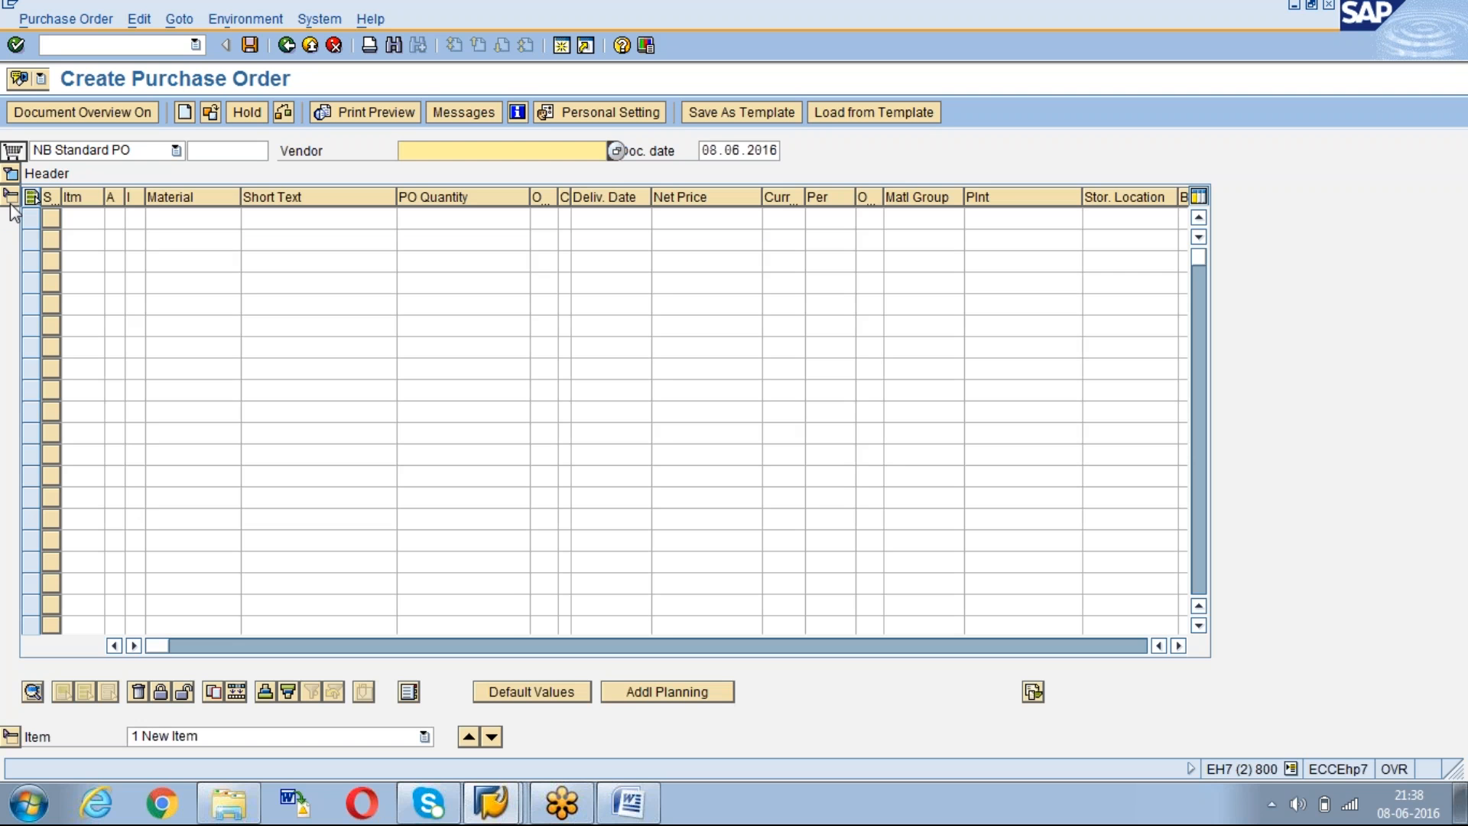
scroll(right, 3)
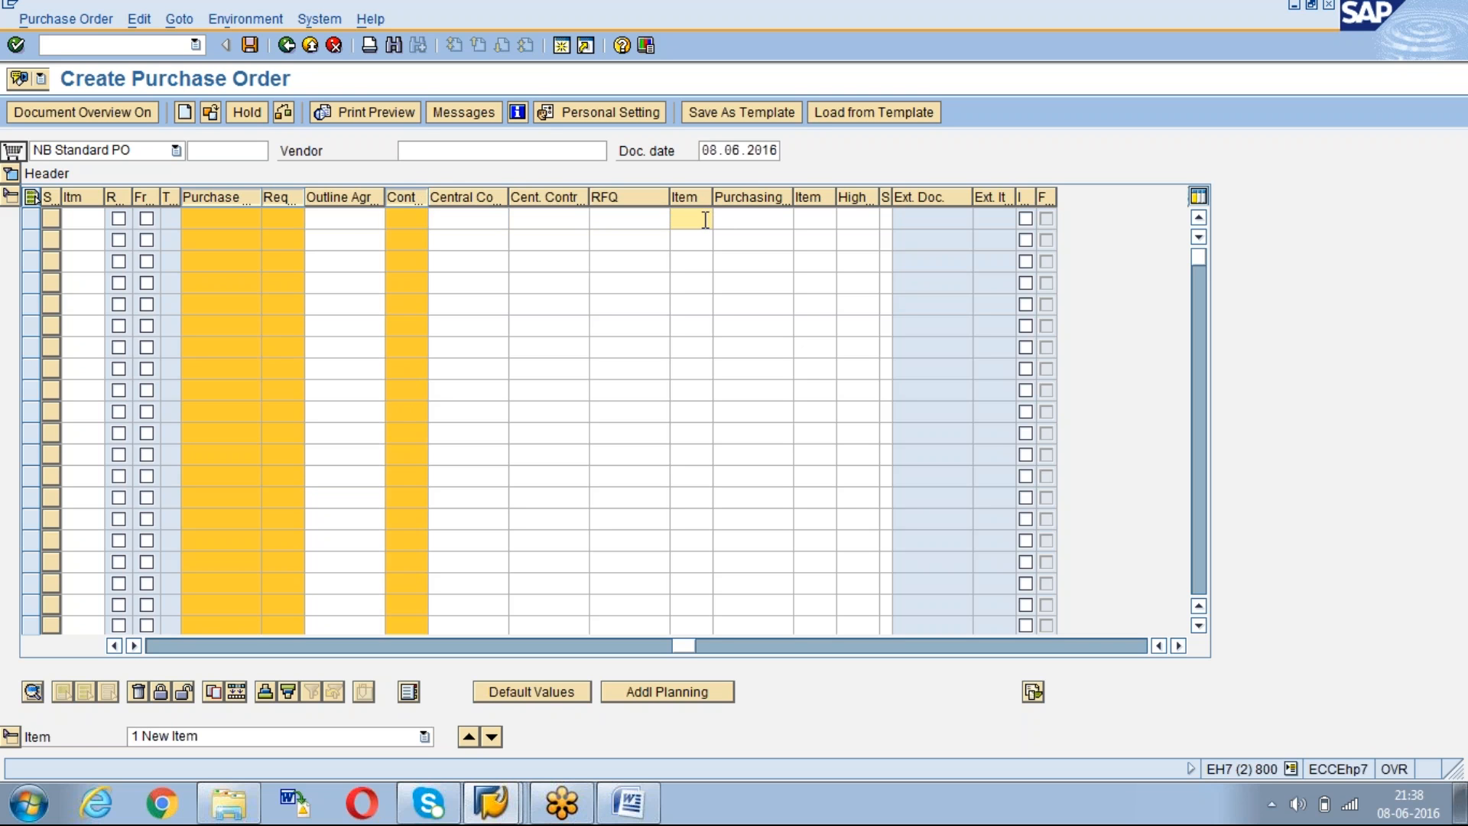
click(221, 219)
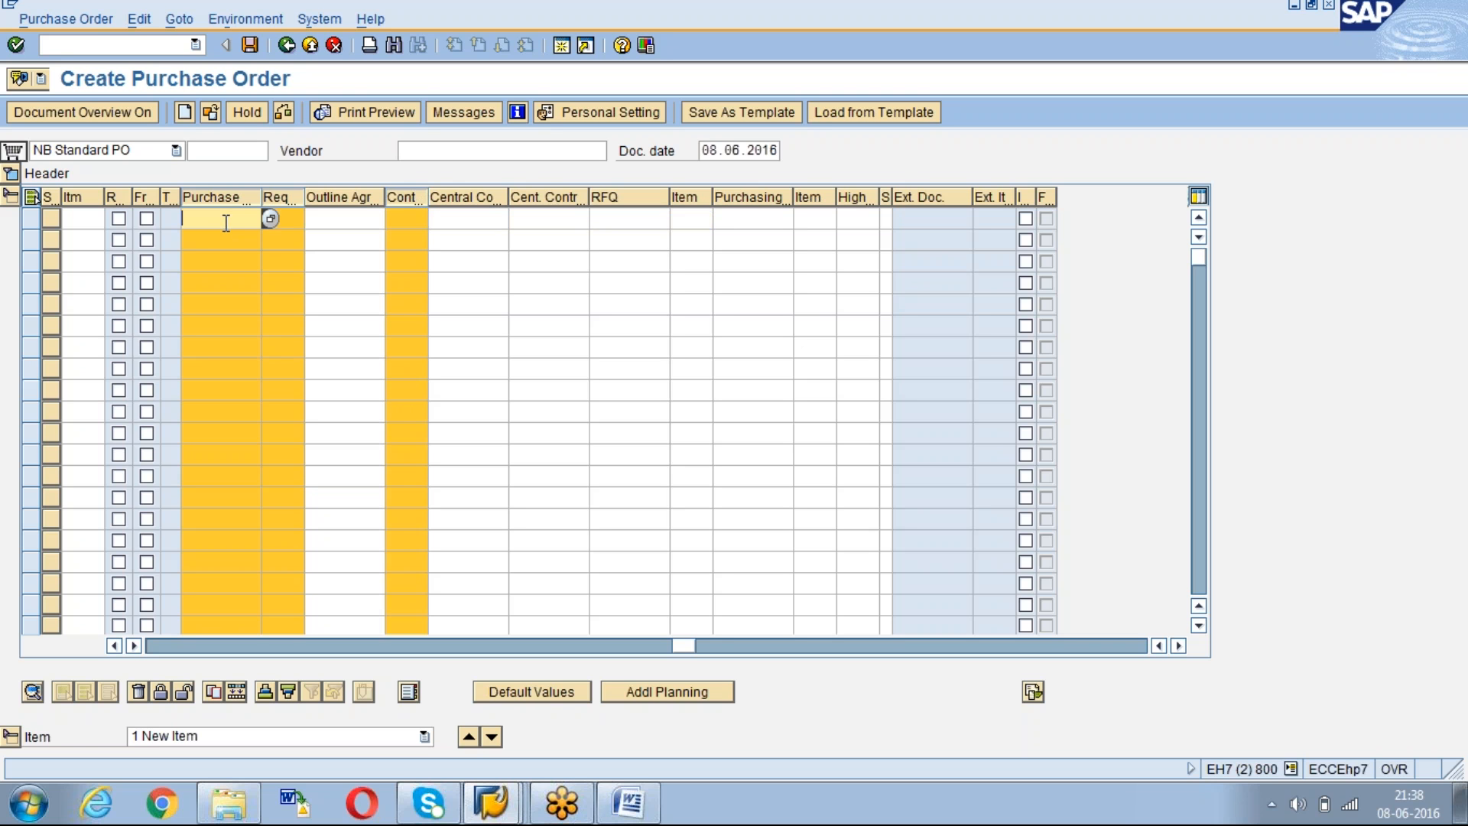
mouse_move(762, 222)
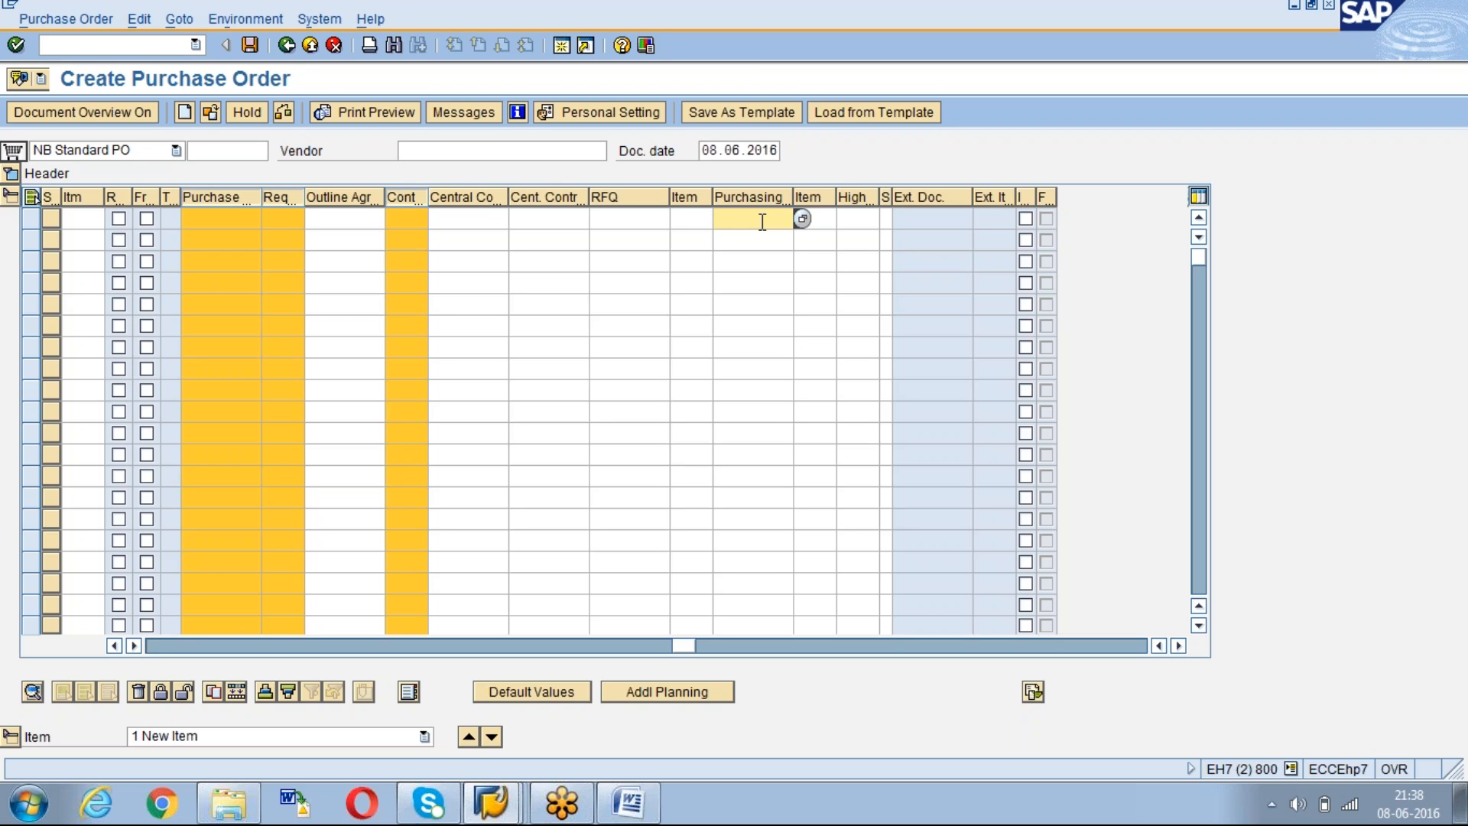
text(4500017725)
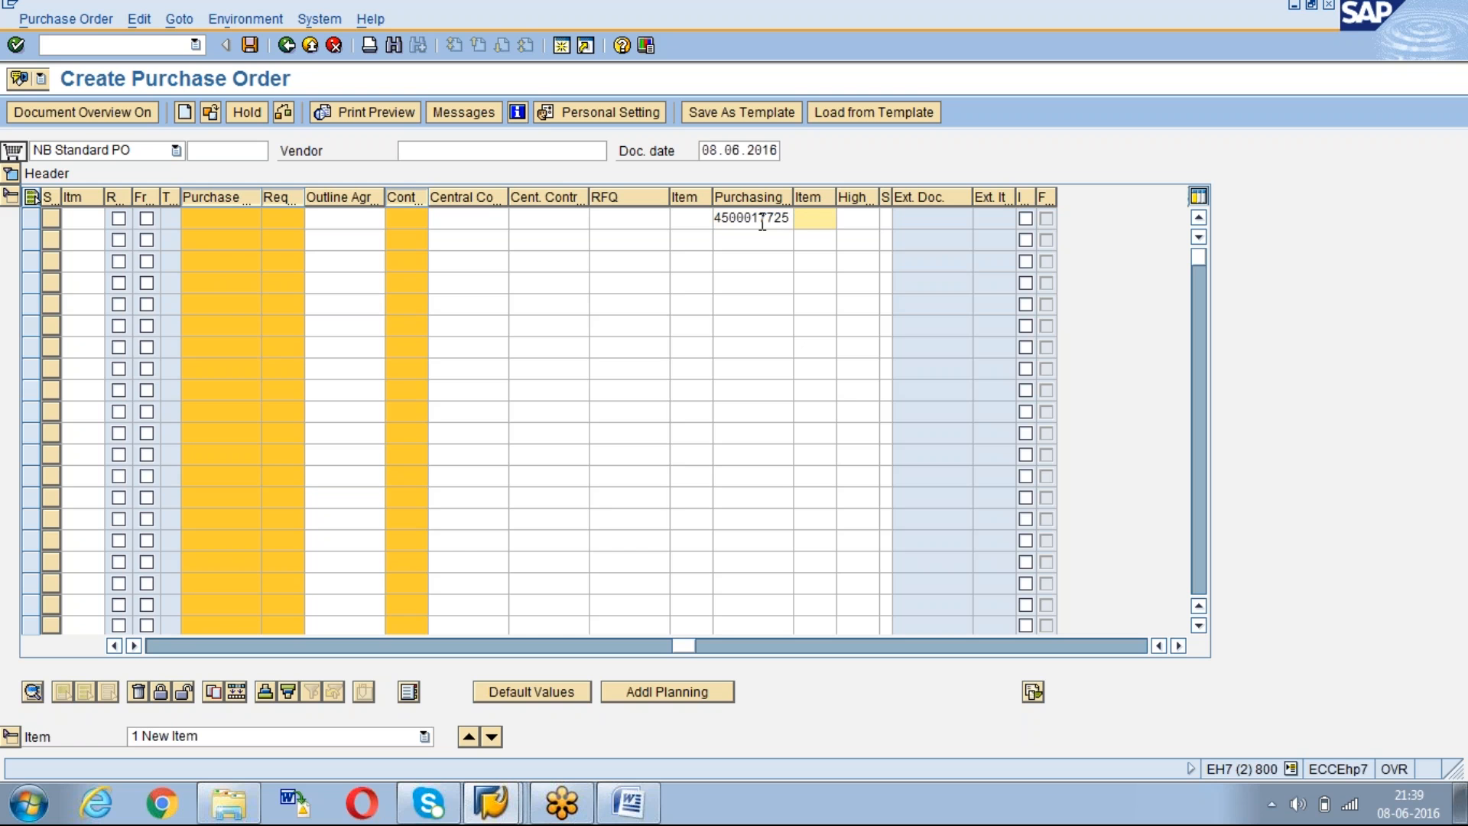
text(10)
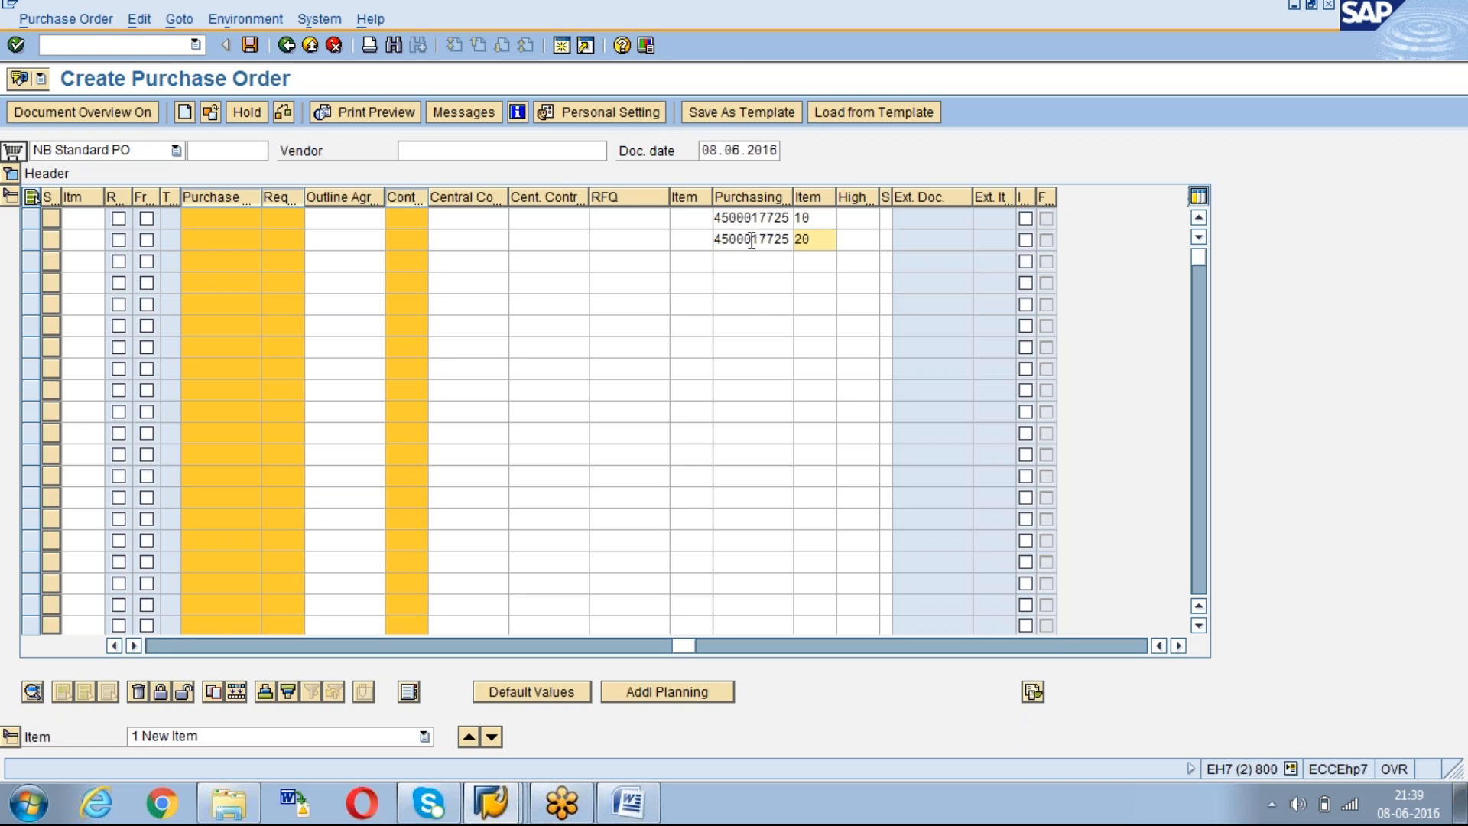
text(4500017)
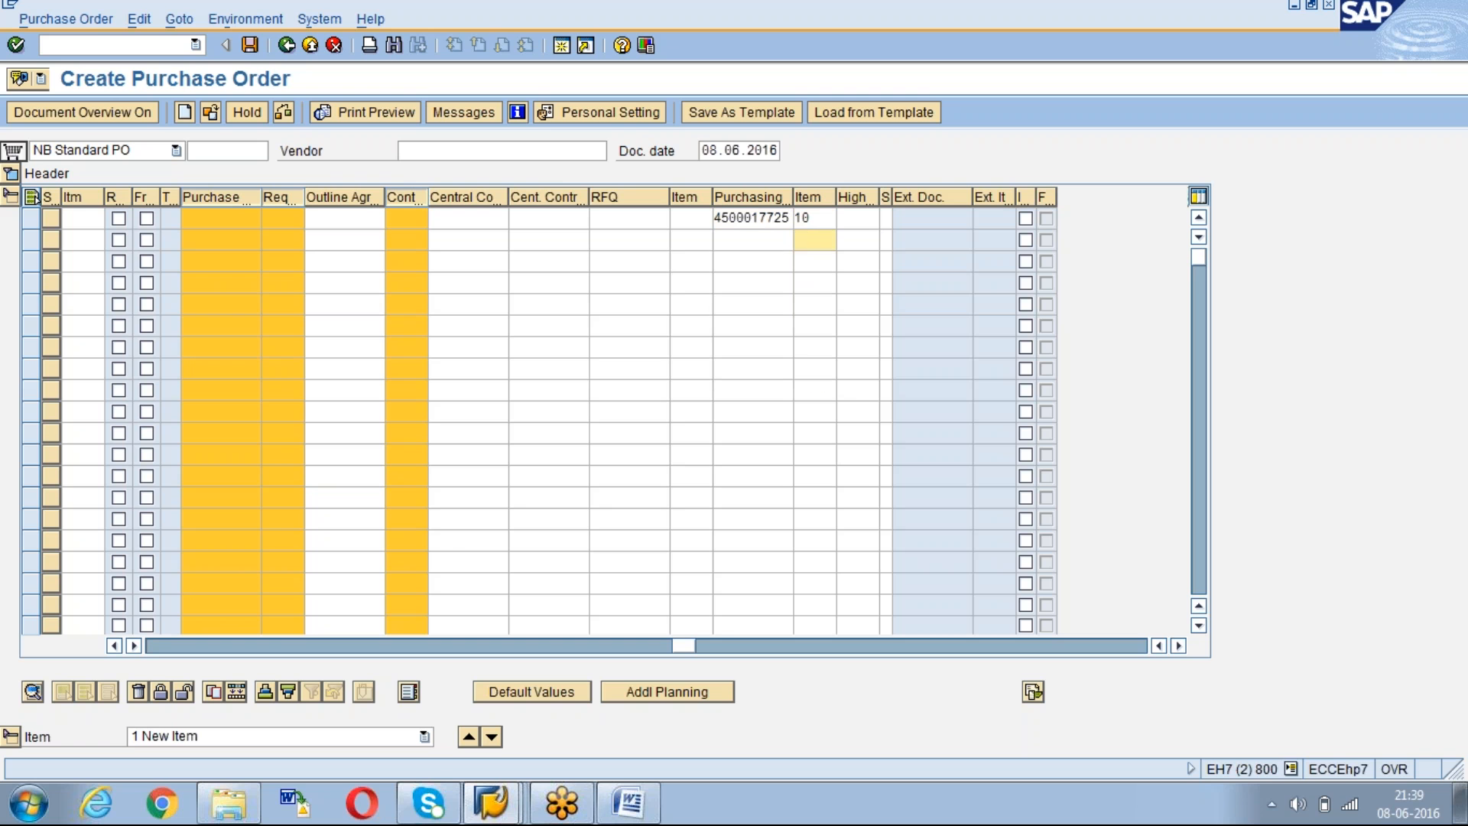
click(806, 219)
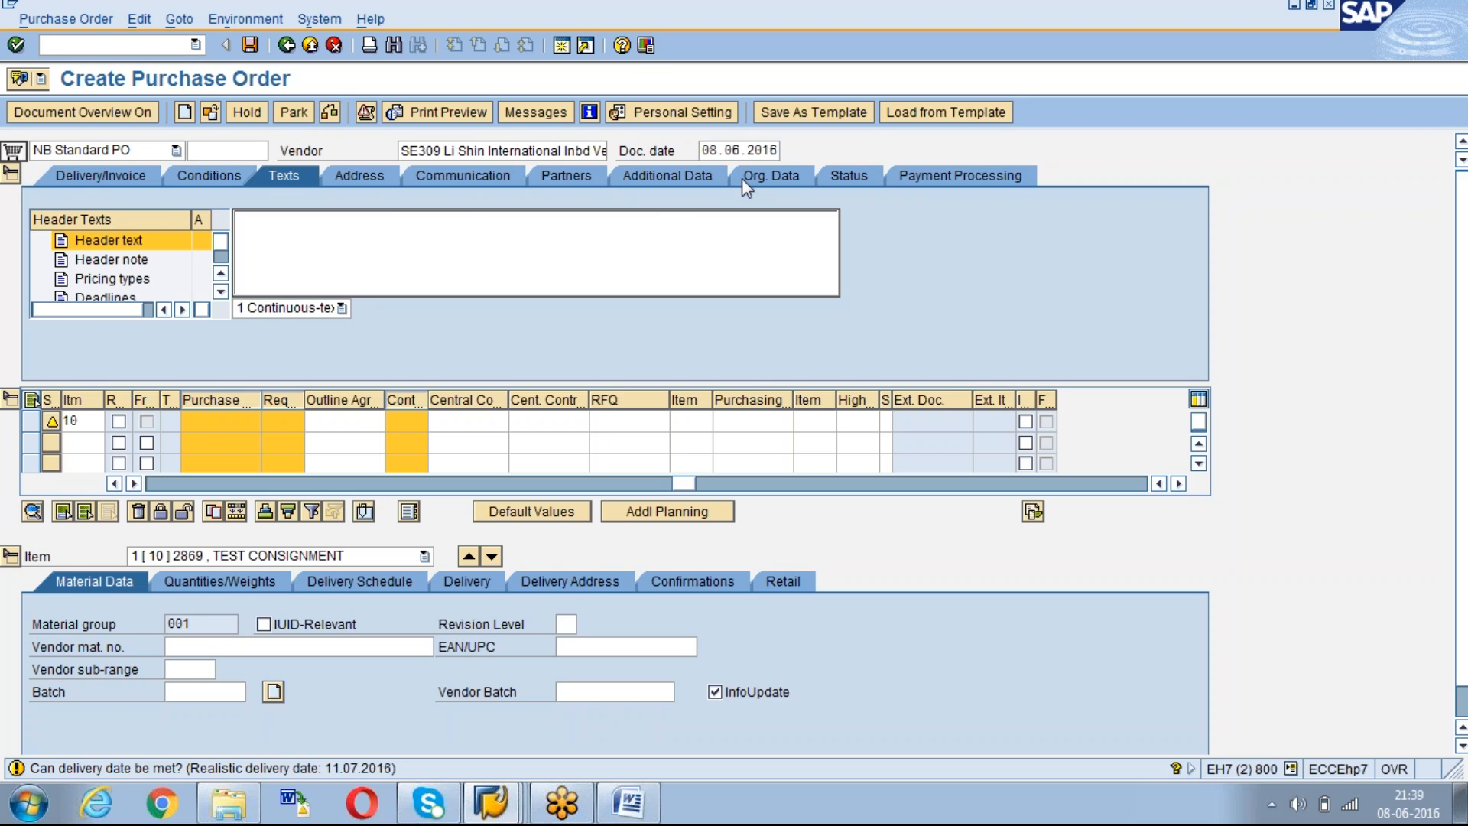
Review Org. Data (purchasing org 1000, group 001, company code 1000) and vendor SE309 copied from the reference.
click(769, 175)
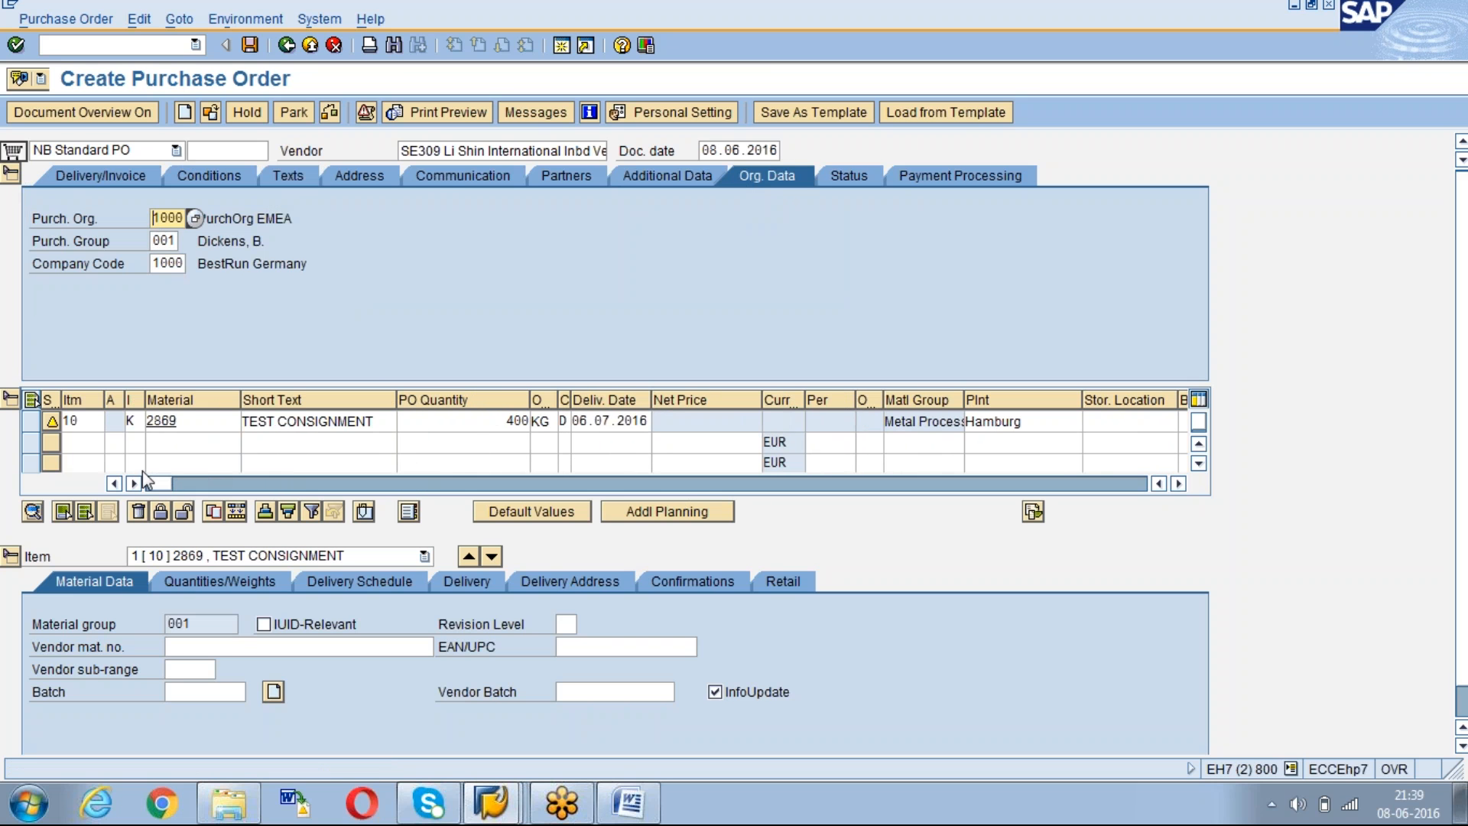
mouse_move(1020, 447)
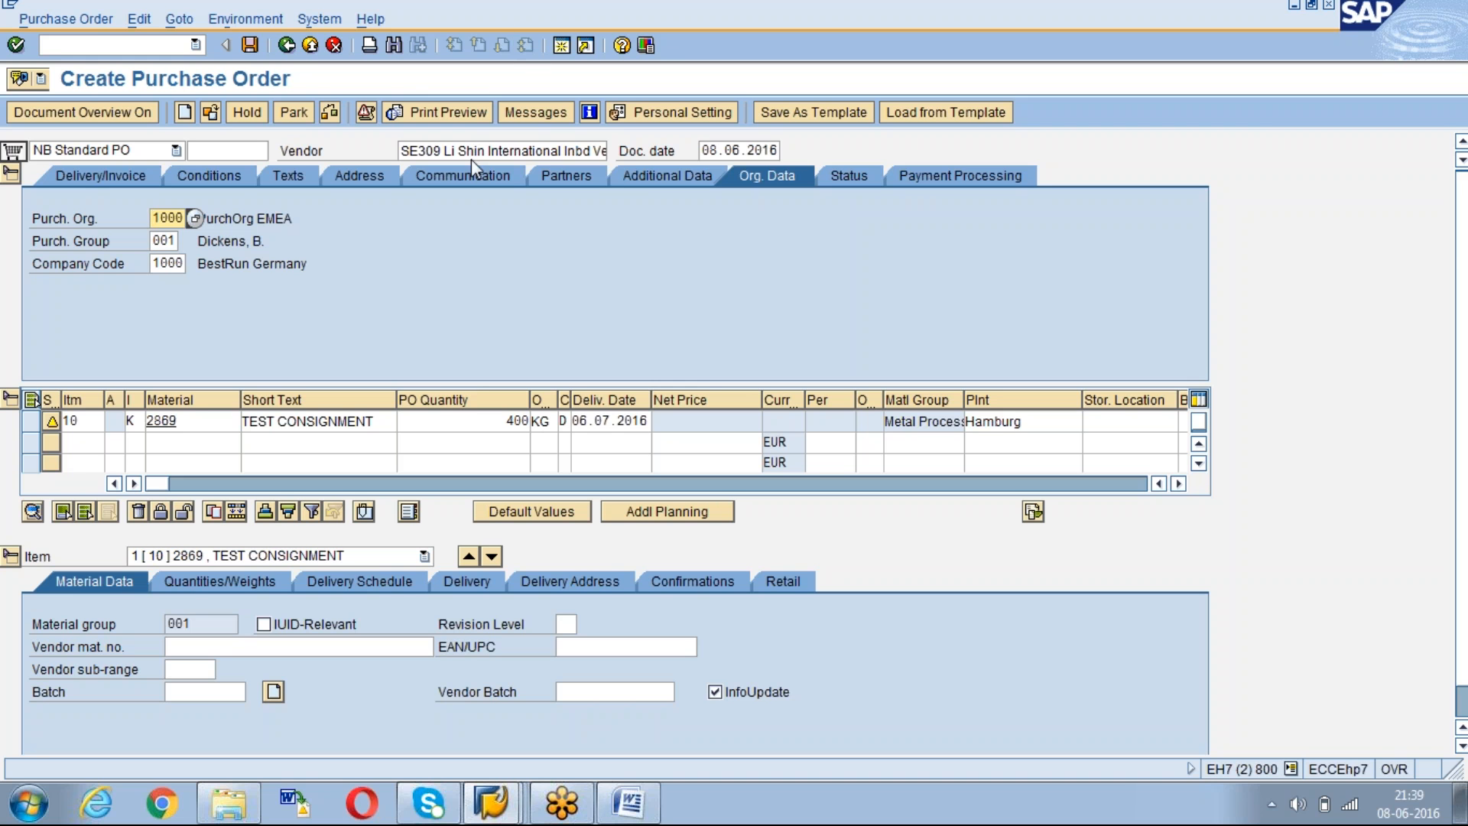
click(506, 150)
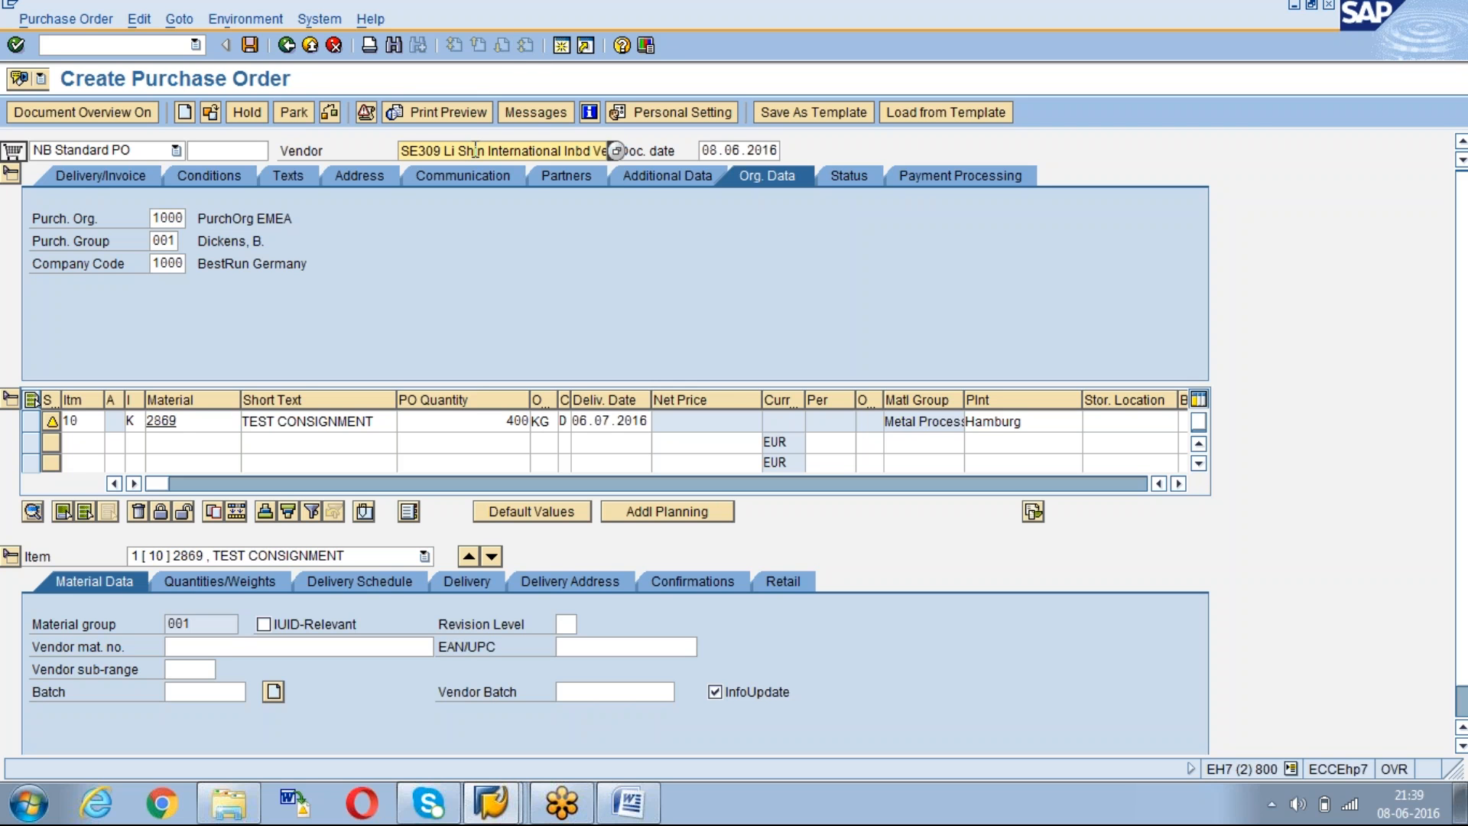